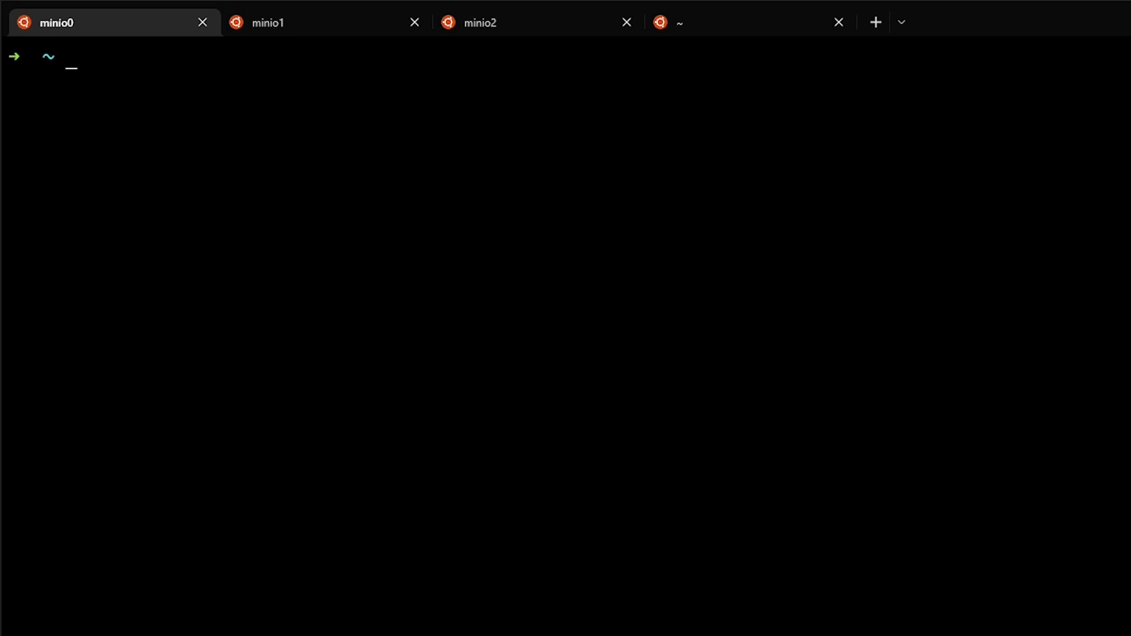
Step: List the contents of minio1/testbucket1 with mc ls after removing zip_test.zip
text(mc ls minio1/testbucket1/zip_test.zip)
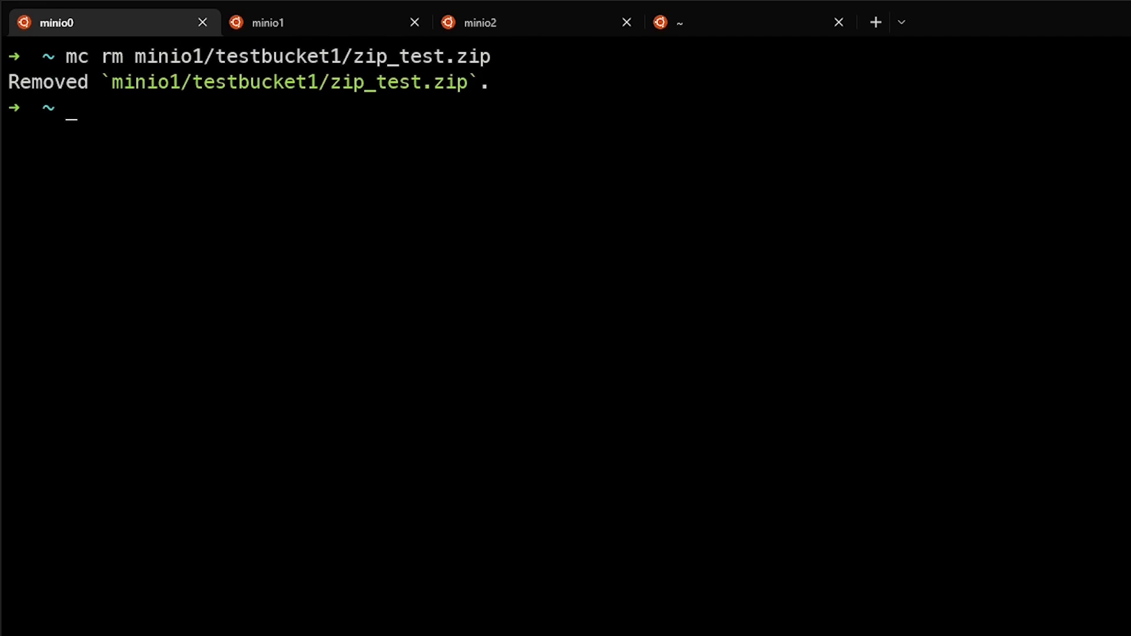
text(mc ls minio1/testbucket1)
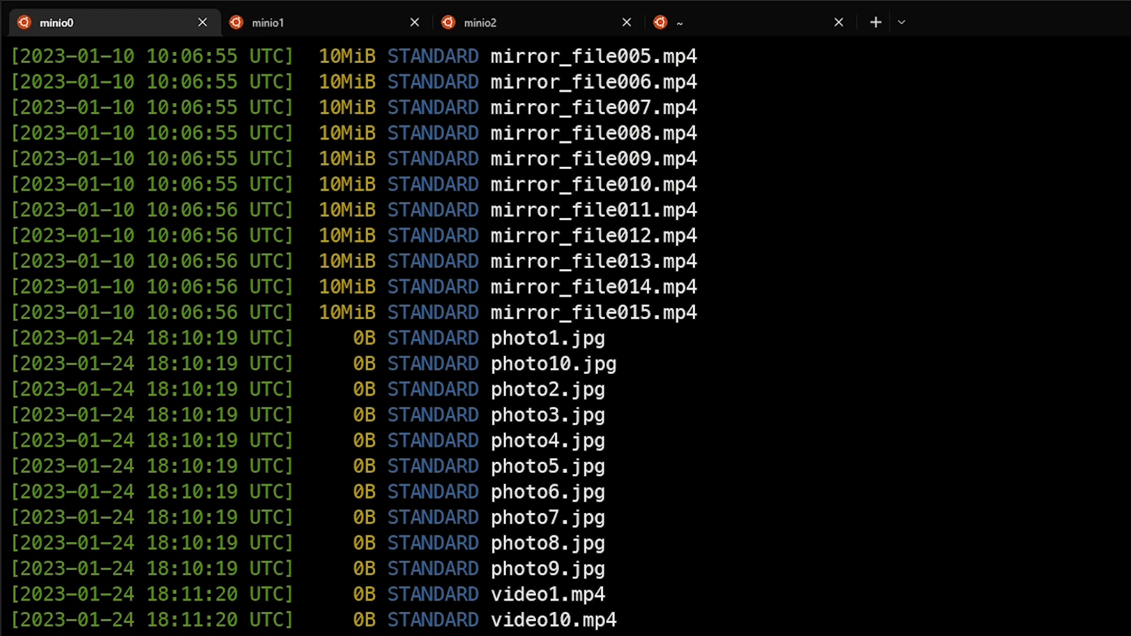
Step: Delete photo1.jpg–photo10.jpg using mc rm with mc find --name "photo*", then clear the screen
text(mc rm $(mc find --name "photo*" minio1/testbucket1))
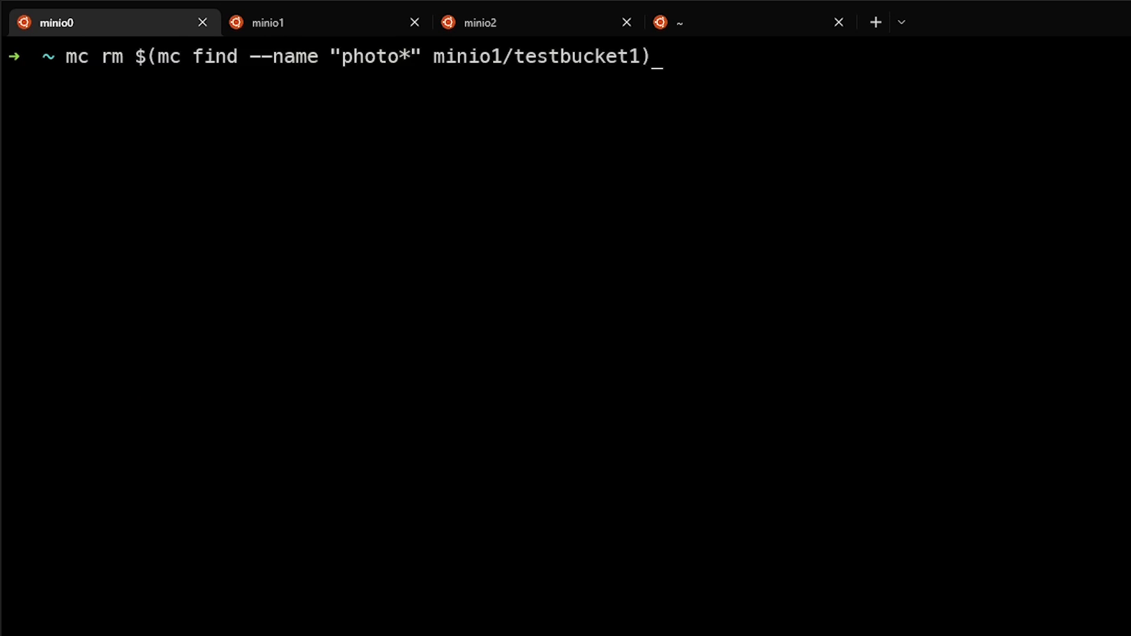
key(Enter)
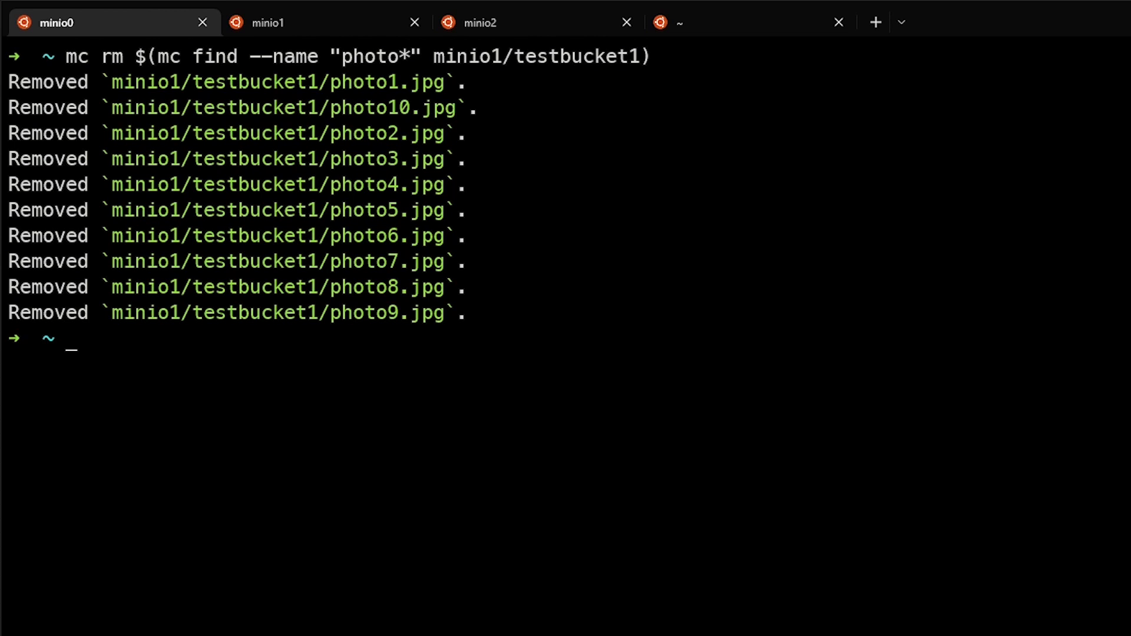
text(clear)
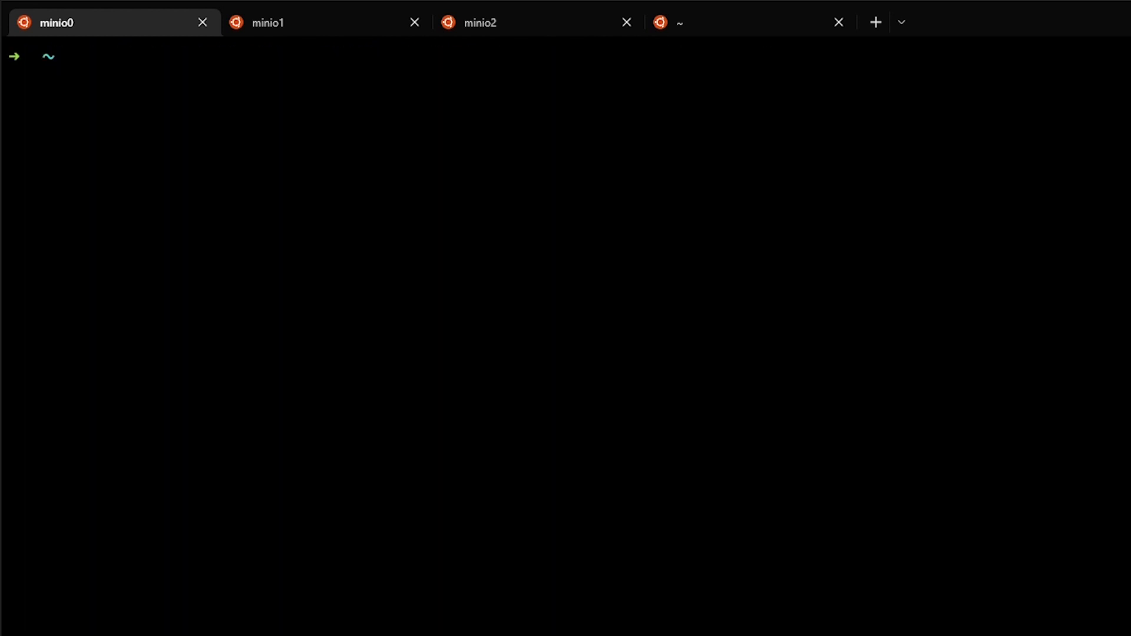
Step: Try a recursive mc rm on minio1/testbucket1, then dry-run it with --force --fake
text(mc rm --recursive minio1/testbucket1)
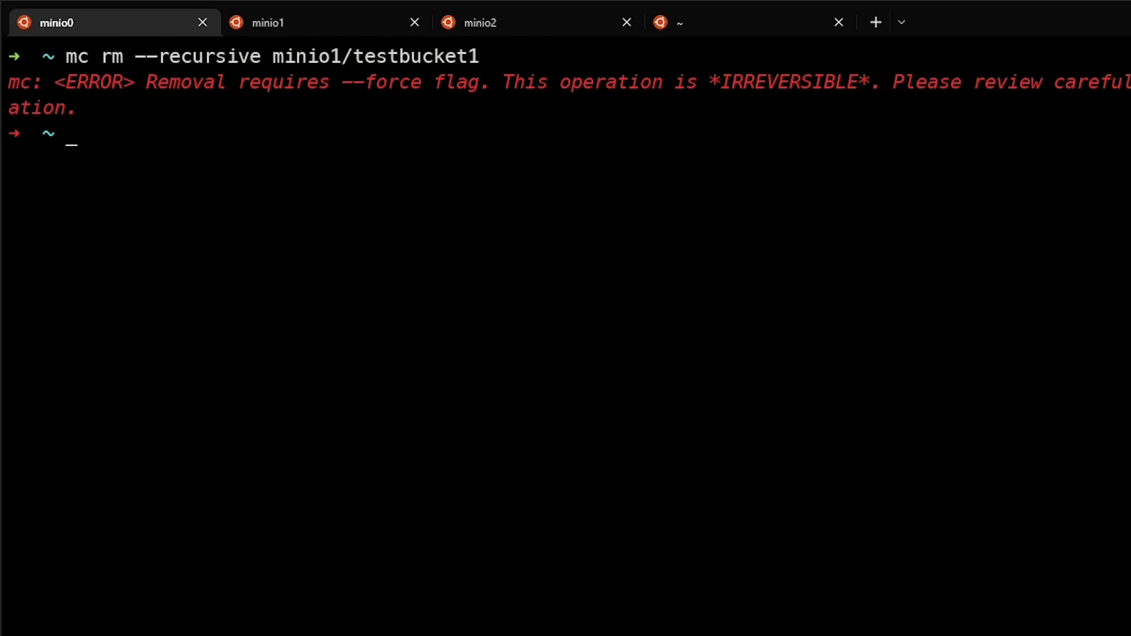
text(mc rm --recursive --force --fake minio1/testbucket1)
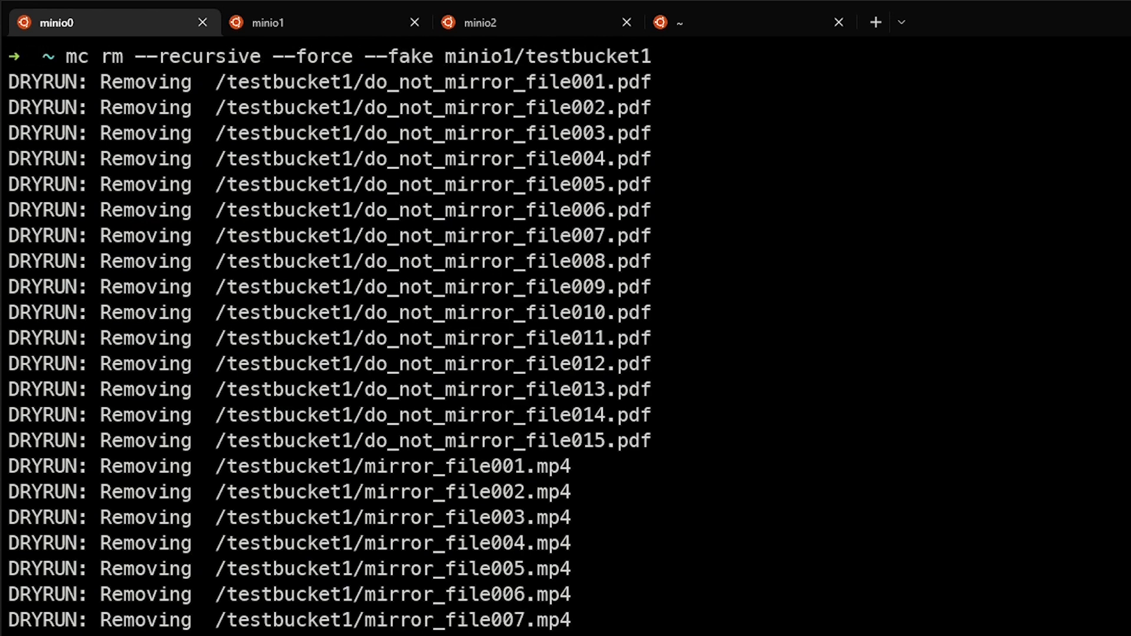
Step: Scroll the dry-run output and preview removing objects older than 1d with --fake
scroll(down, 3)
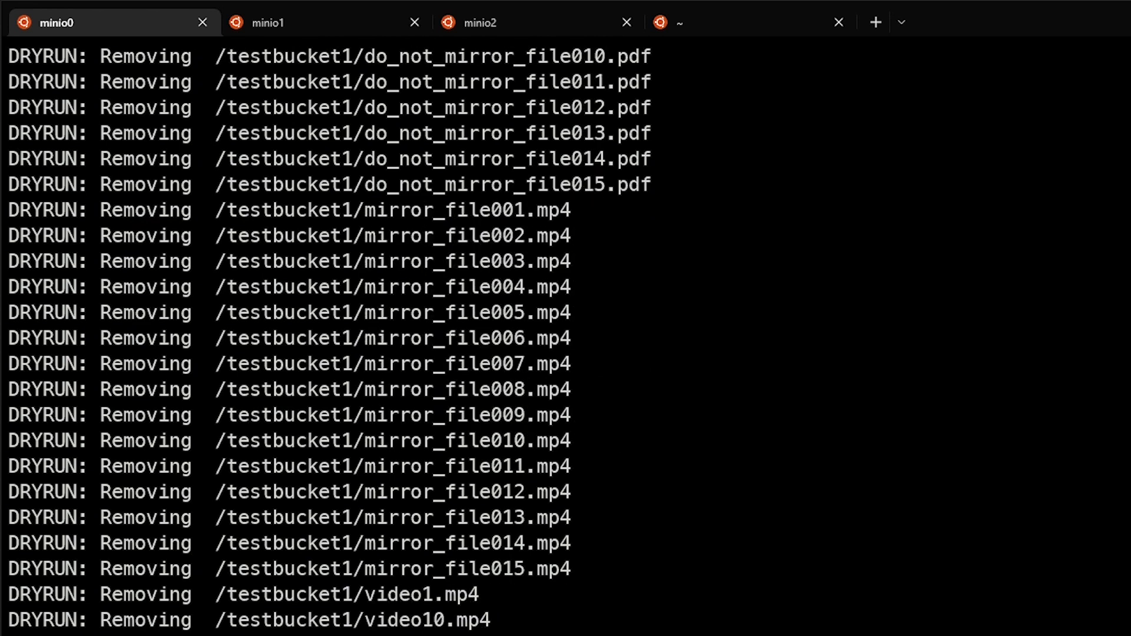
text(mc rm --recursive --force --older-than 1d --fake minio1/testbucket1)
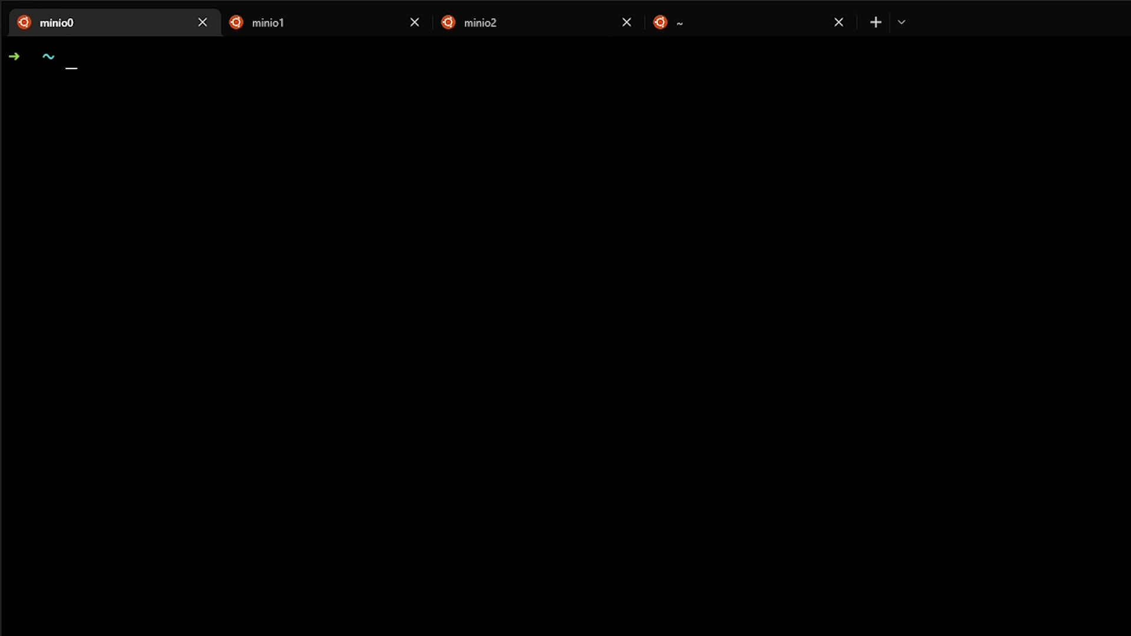
Step: Remove objects older than 1d recursively, leaving only video1–video10, and type a forced recursive rm
text(mc ls minio)
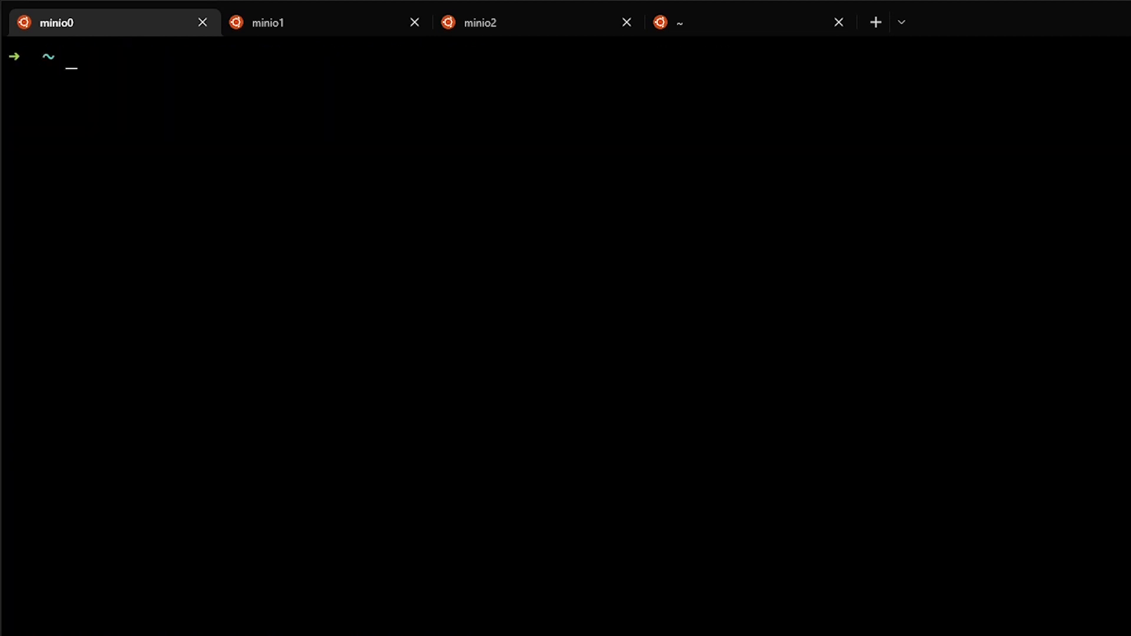
text(mc rm --recursive --force --older-than 1d minio1/testbucket1)
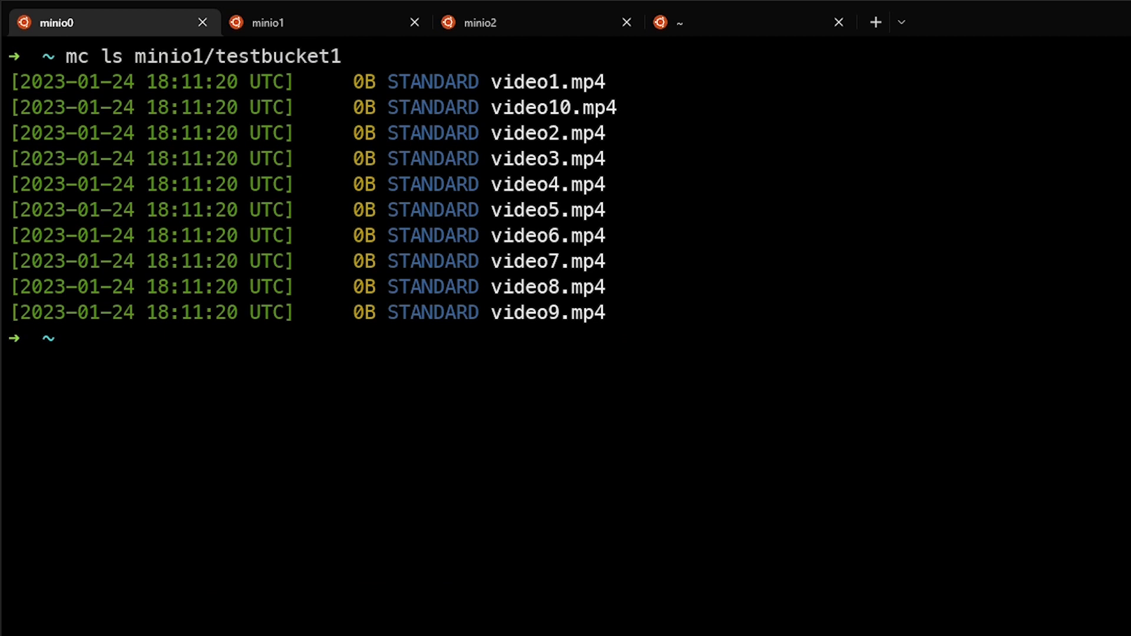
text(mc rm --recursive --force minio1/testbucket1)
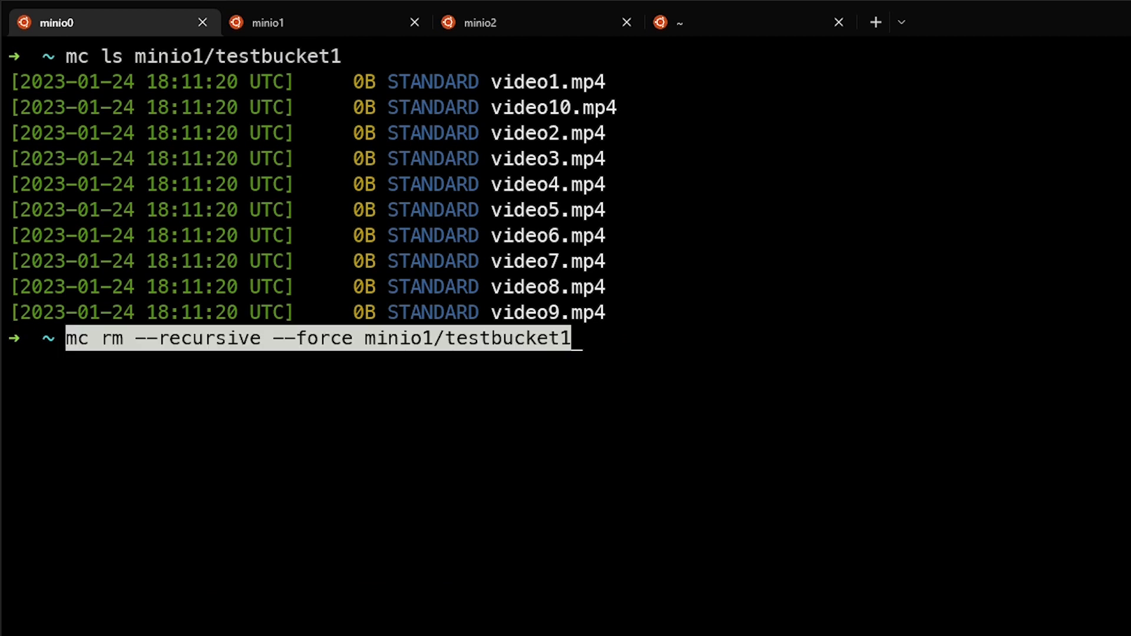